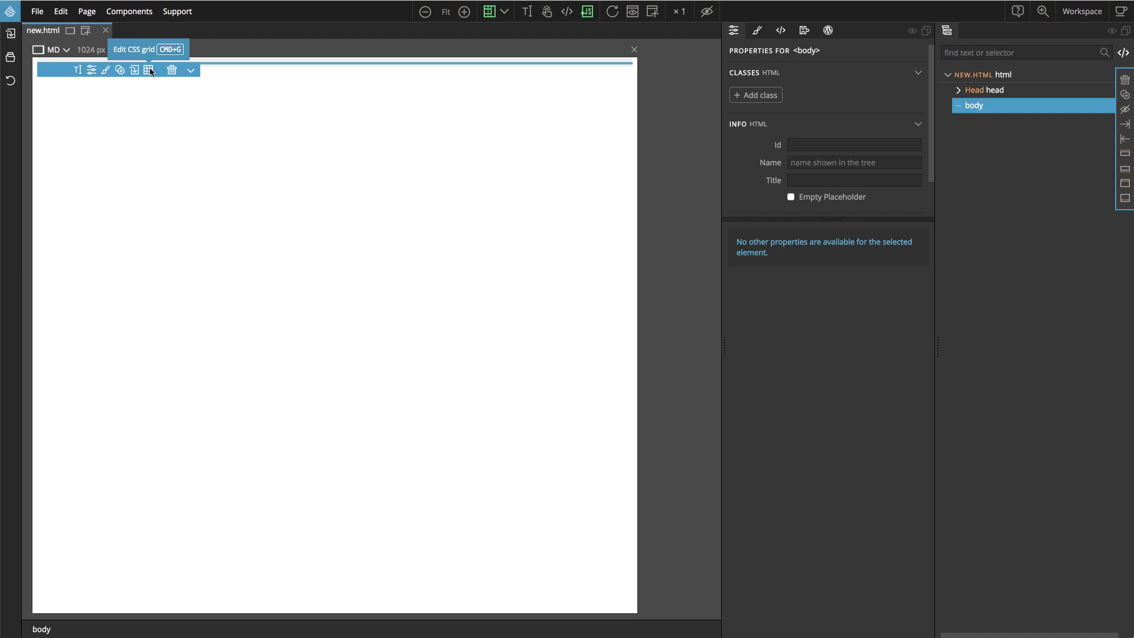
Step: Make the body a CSS grid via the Edit CSS grid toolbar button
click(149, 69)
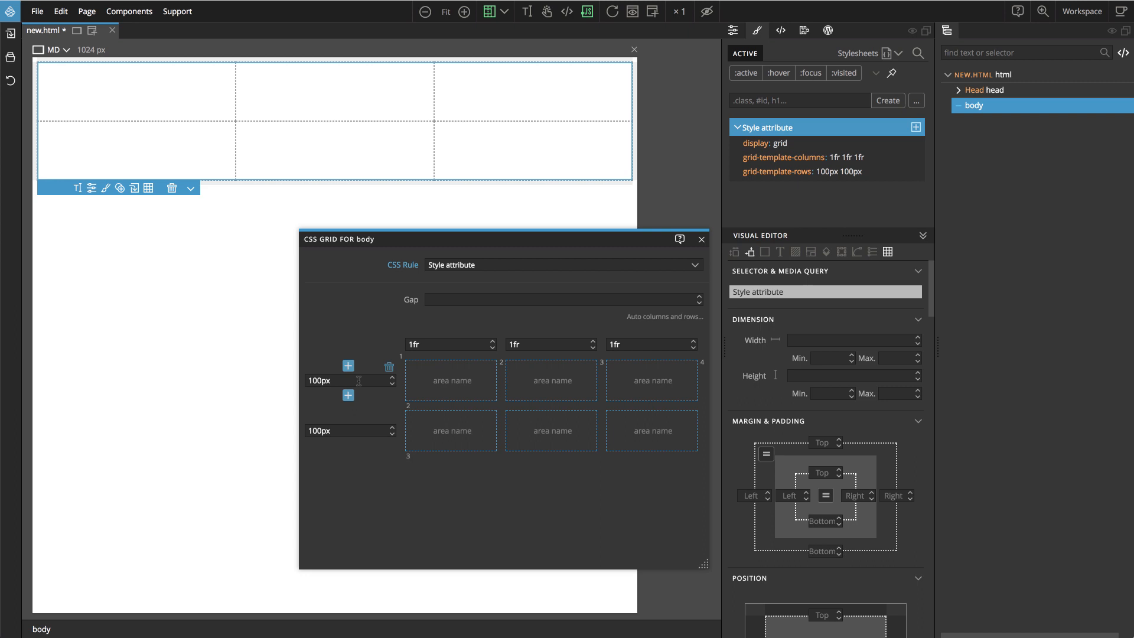
Step: Set the grid gap to 20px
text(20px)
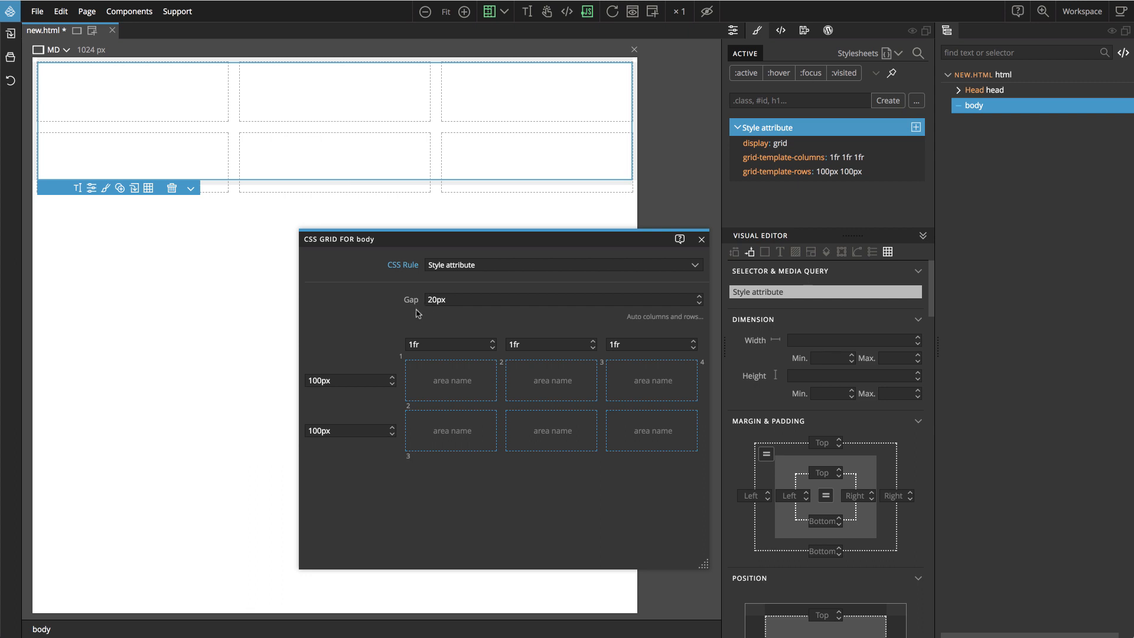